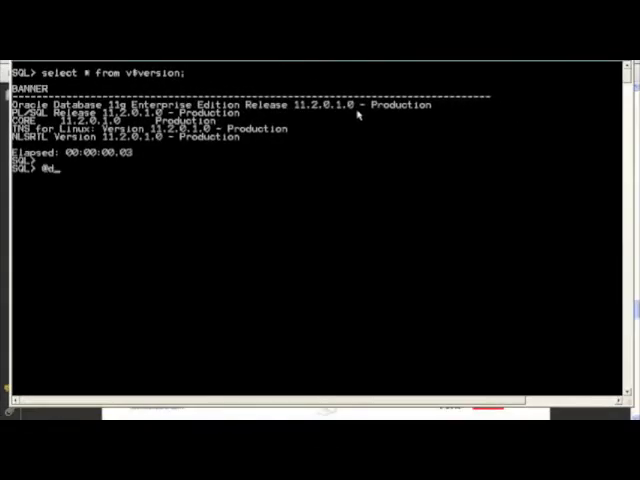
type("emo1")
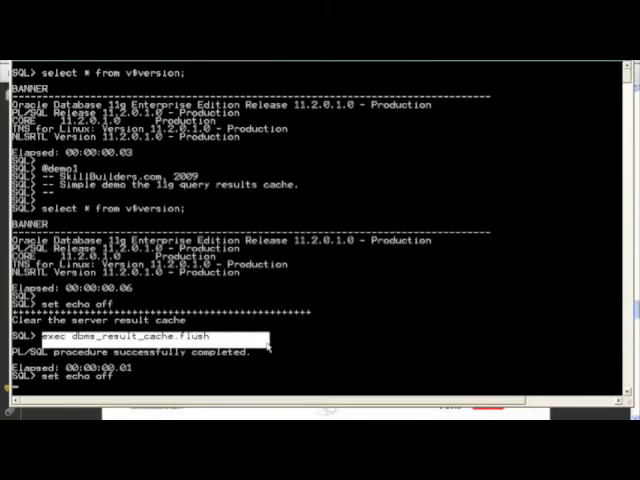
Step: Cache customer 3956's sales totals and confirm one Published entry in v$result_cache_objects
scroll("down", 3)
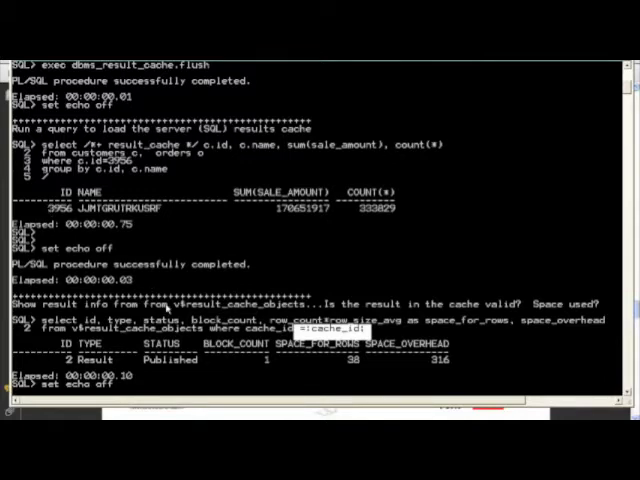
Step: Rerun the hinted customer 3956 query, now returning in 0.07 seconds versus 0.75
scroll("down", 3)
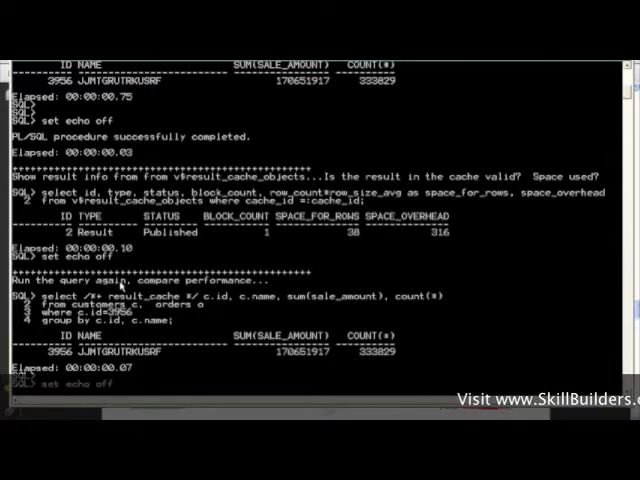
scroll("down", 3)
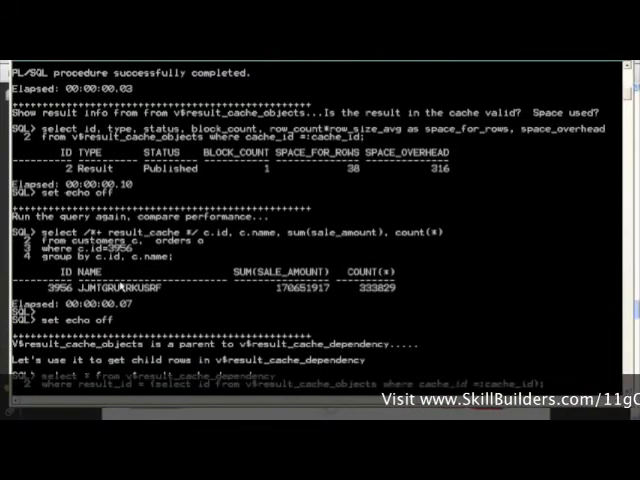
Step: Query v$result_cache_dependency and user_objects, showing dependencies on ORDERS and CUSTOMERS
scroll("down", 3)
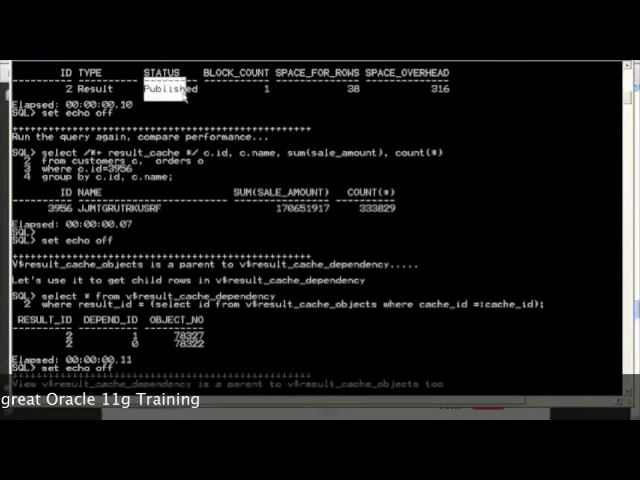
mouse_move(210, 237)
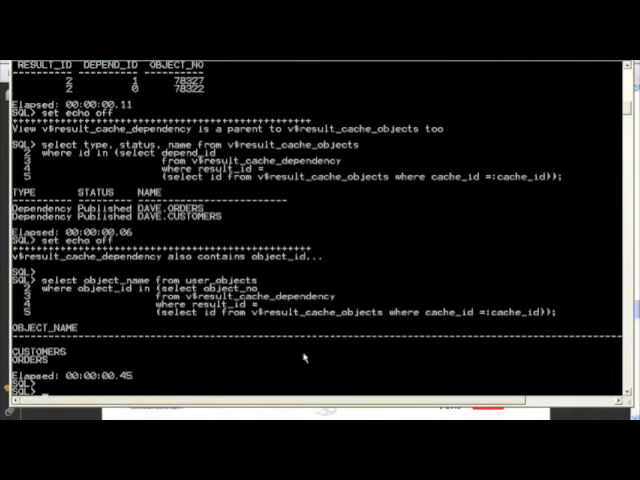
scroll("down", 3)
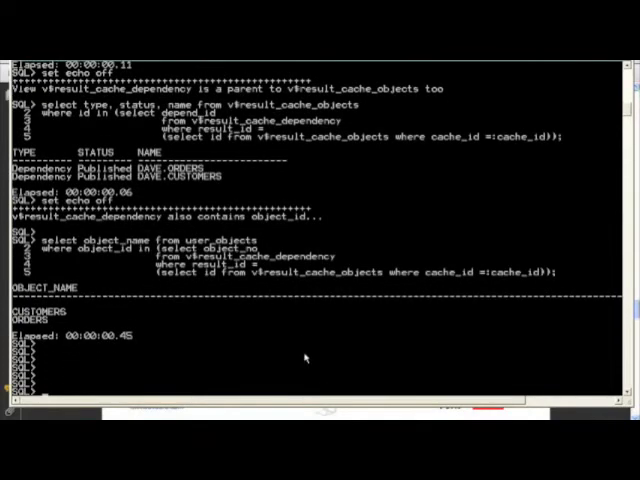
Step: Flush the cache and autotrace the unhinted ORDERS aggregate: 113 rows, 5506 consistent gets
double_click(215, 240)
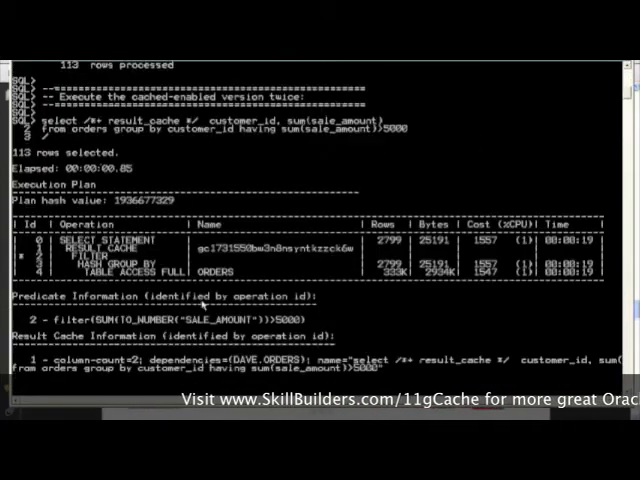
scroll("down", 3)
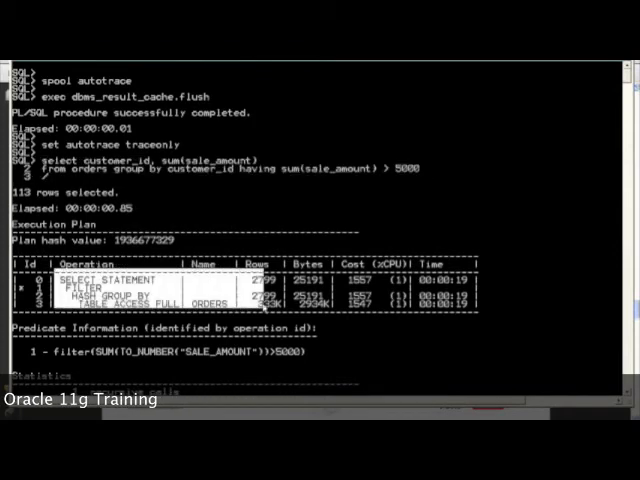
scroll("down", 3)
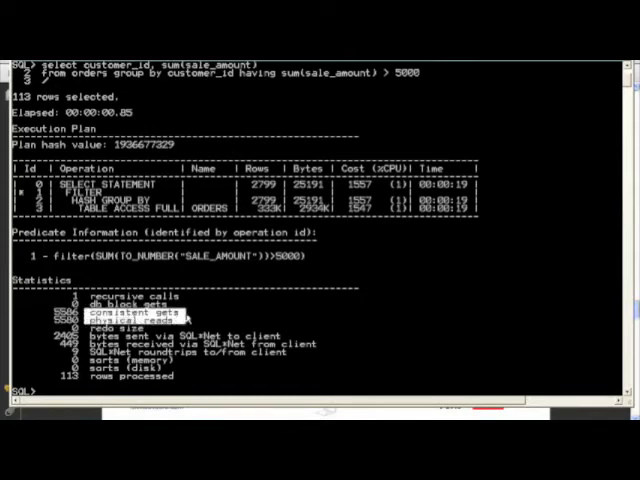
scroll("down", 3)
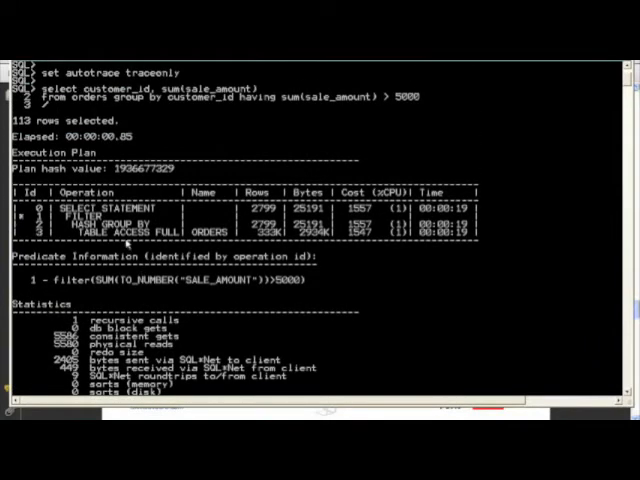
scroll("down", 3)
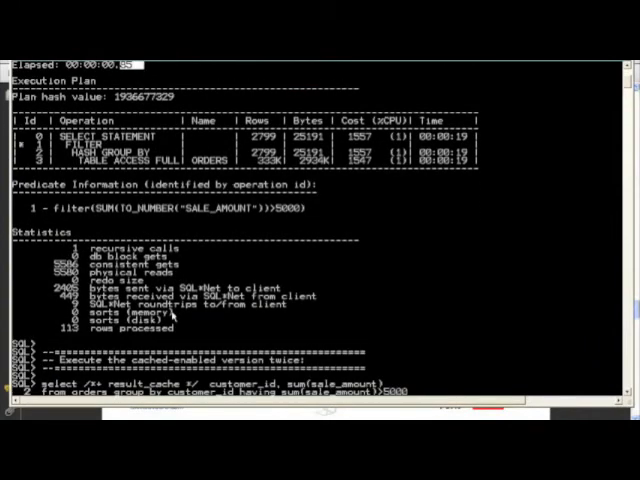
Step: Autotrace the result_cache-hinted ORDERS aggregate and review its RESULT CACHE plan step
scroll("down", 3)
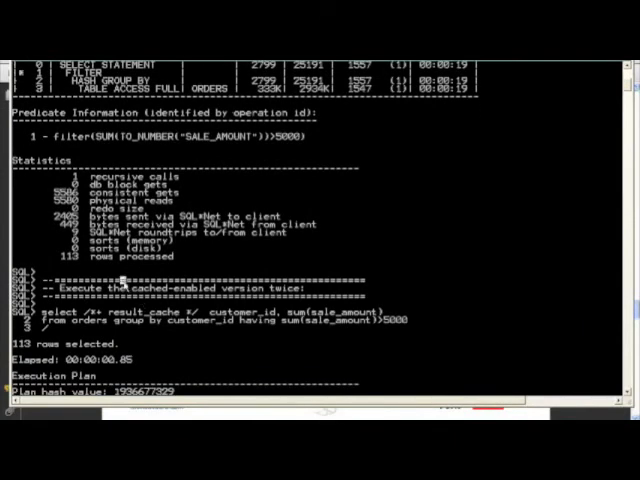
scroll("down", 3)
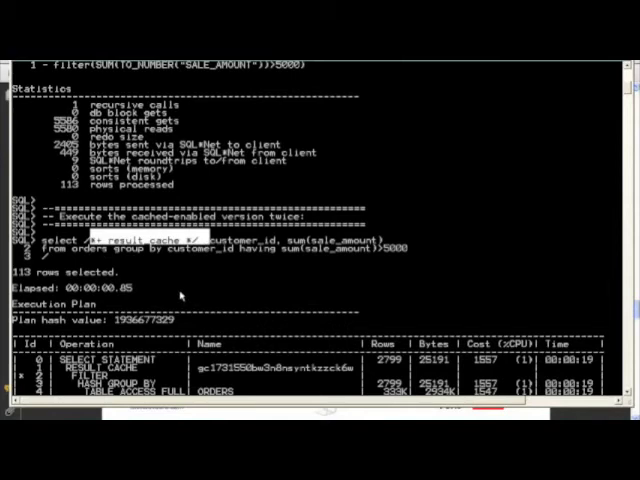
mouse_move(270, 270)
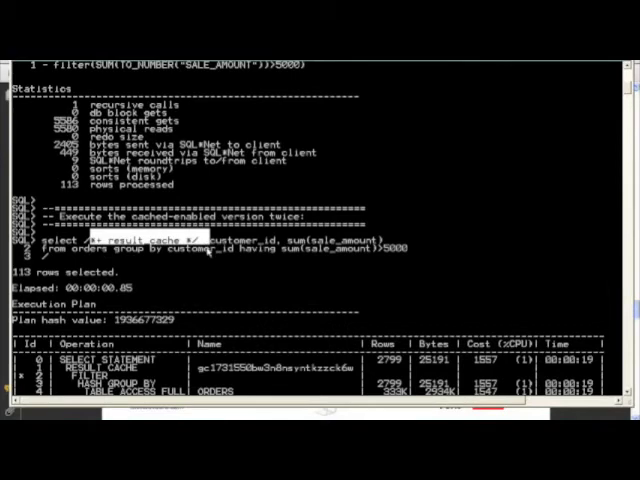
scroll("down", 3)
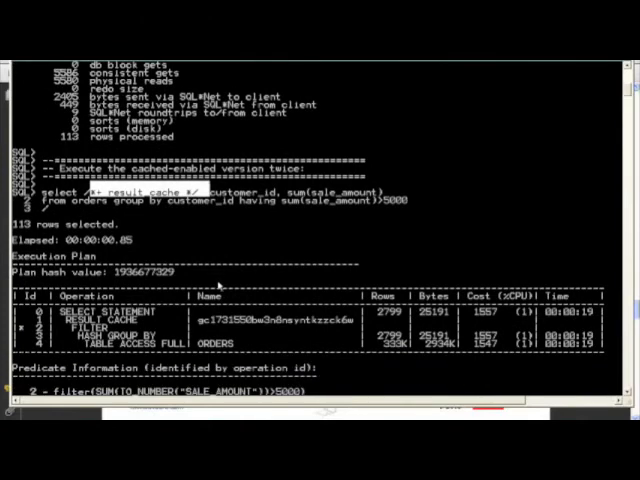
scroll("down", 3)
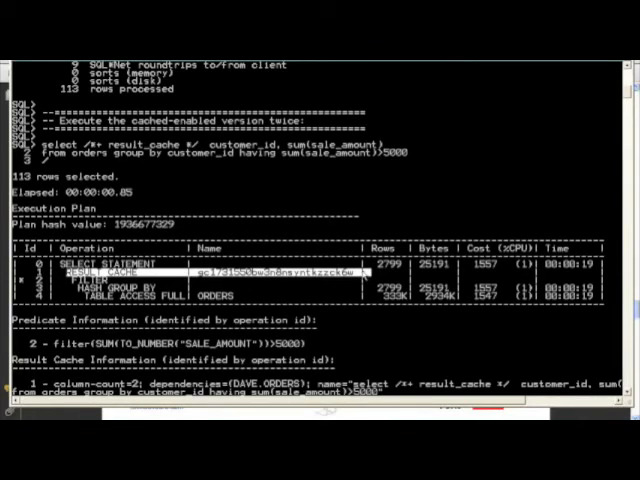
scroll("down", 3)
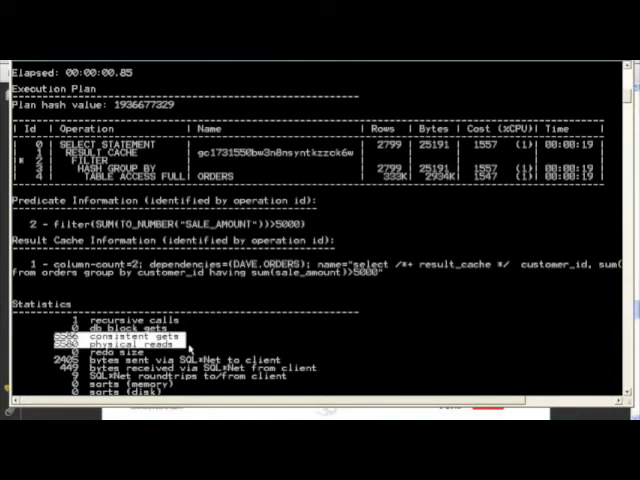
scroll("down", 3)
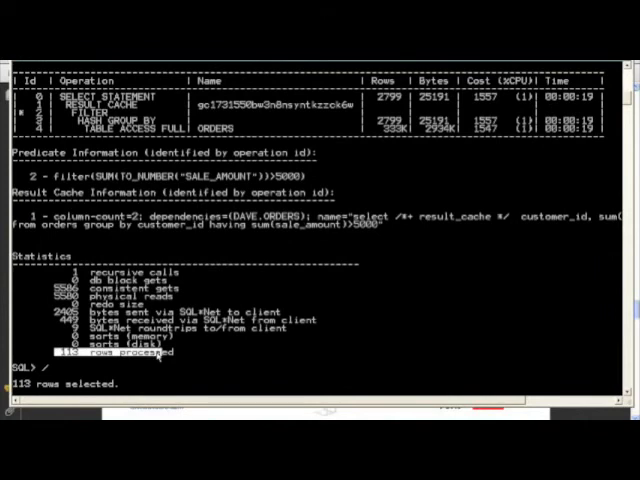
Step: Rerun the cached ORDERS query (0.06 s, 0 consistent gets), then turn autotrace and spool off
scroll("down", 3)
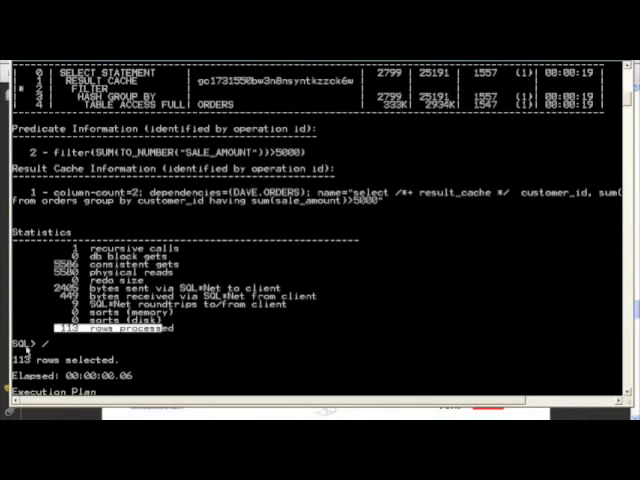
scroll("down", 3)
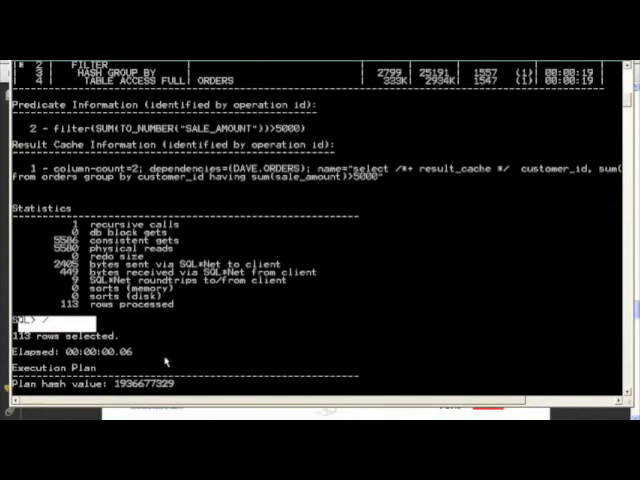
scroll("down", 3)
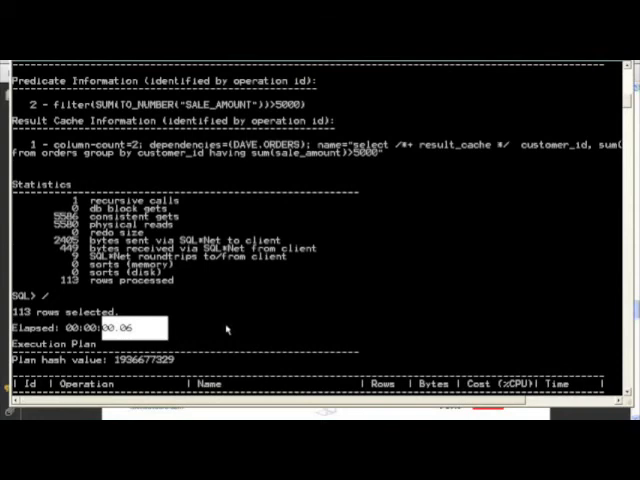
scroll("down", 3)
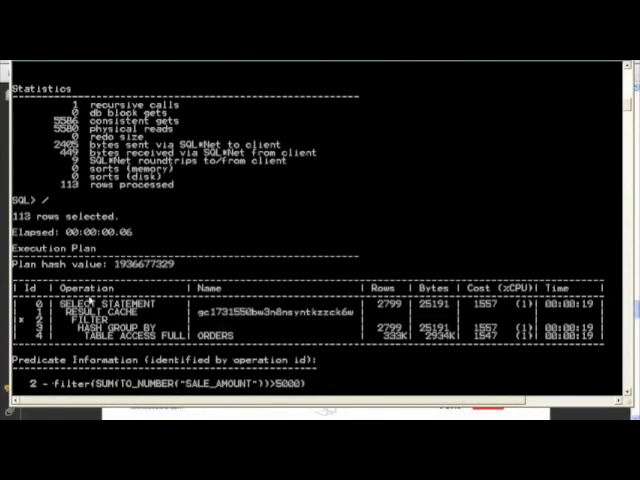
scroll("down", 3)
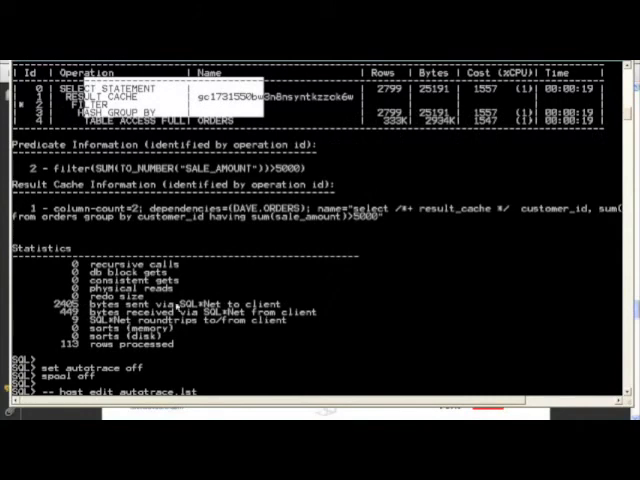